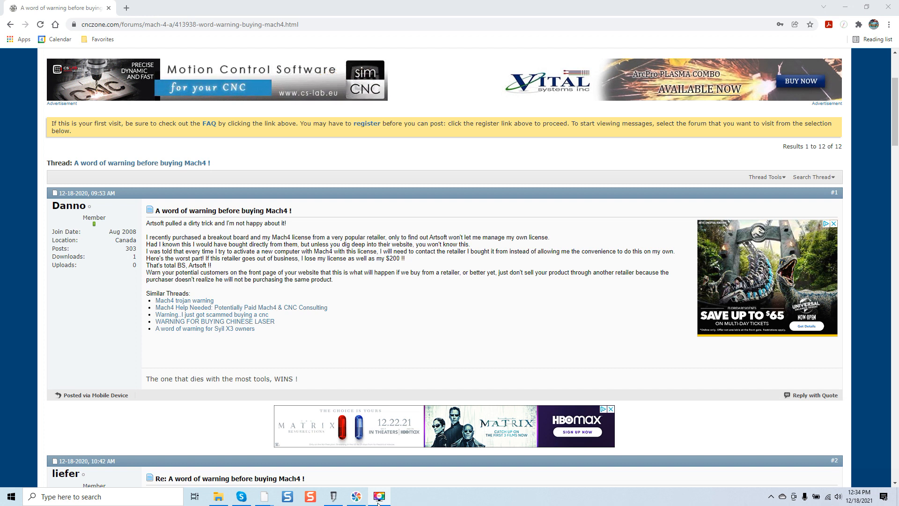
{"action": "mouse_move", "coordinate": [81, 217]}
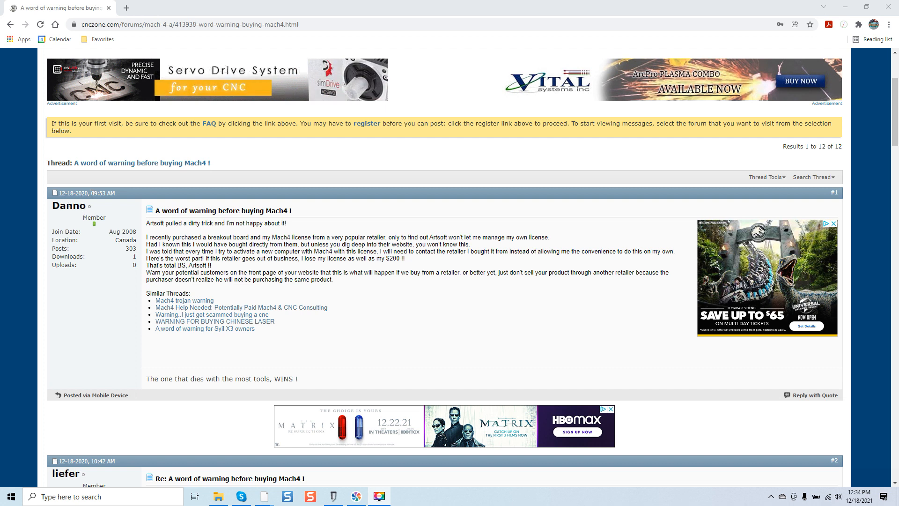
{"action": "mouse_move", "coordinate": [175, 195]}
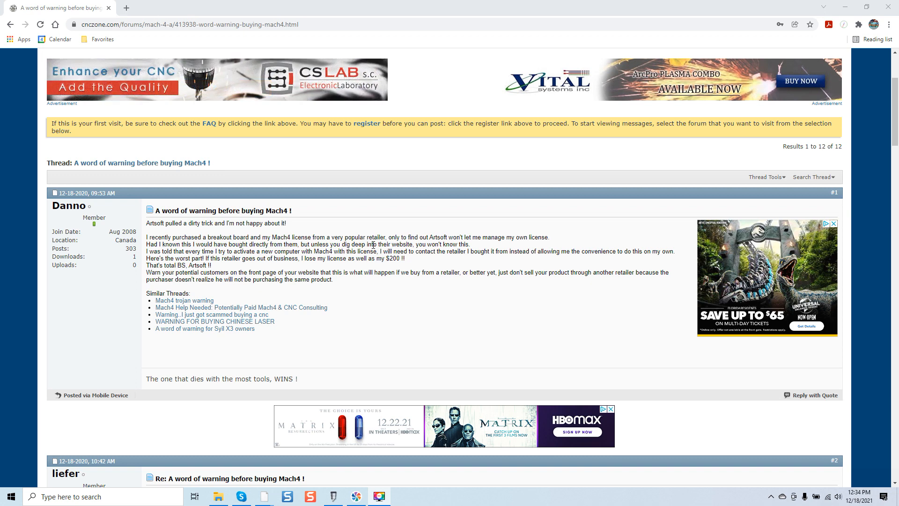
{"action": "mouse_move", "coordinate": [395, 272]}
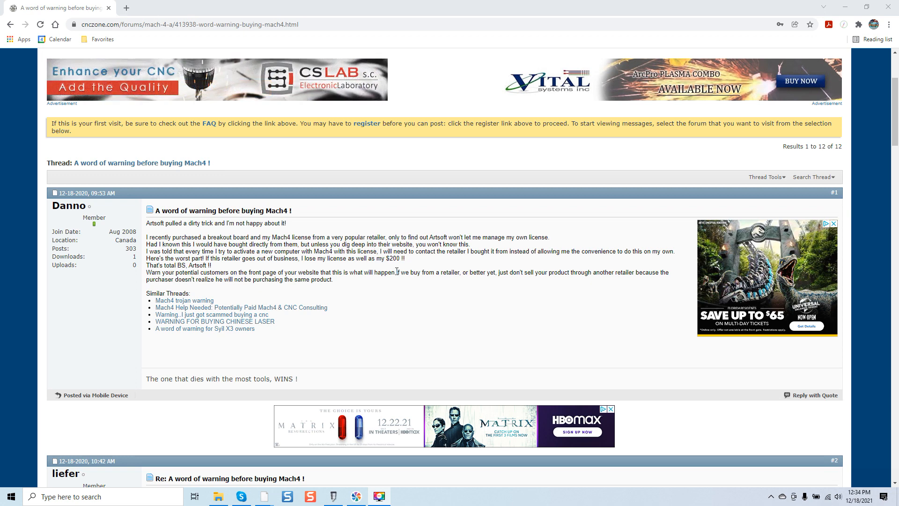
{"action": "mouse_move", "coordinate": [410, 284]}
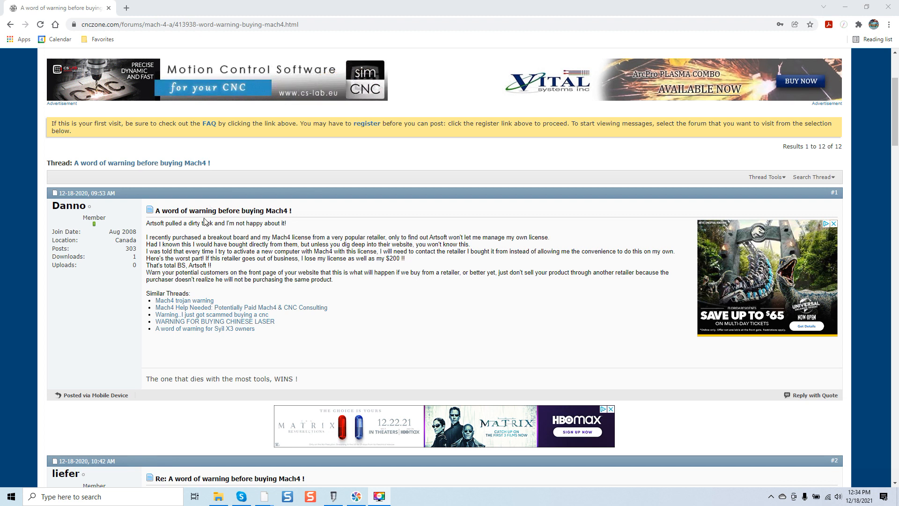
{"action": "mouse_move", "coordinate": [239, 223]}
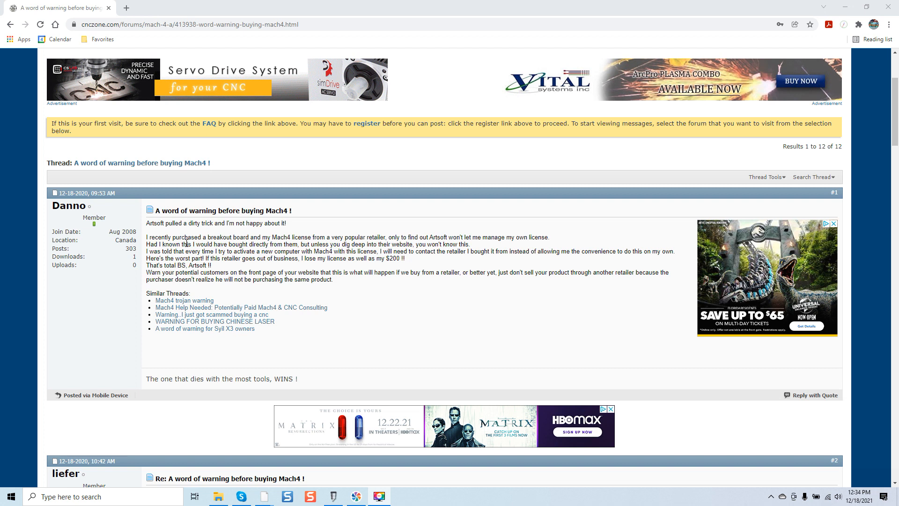
{"action": "mouse_move", "coordinate": [268, 244]}
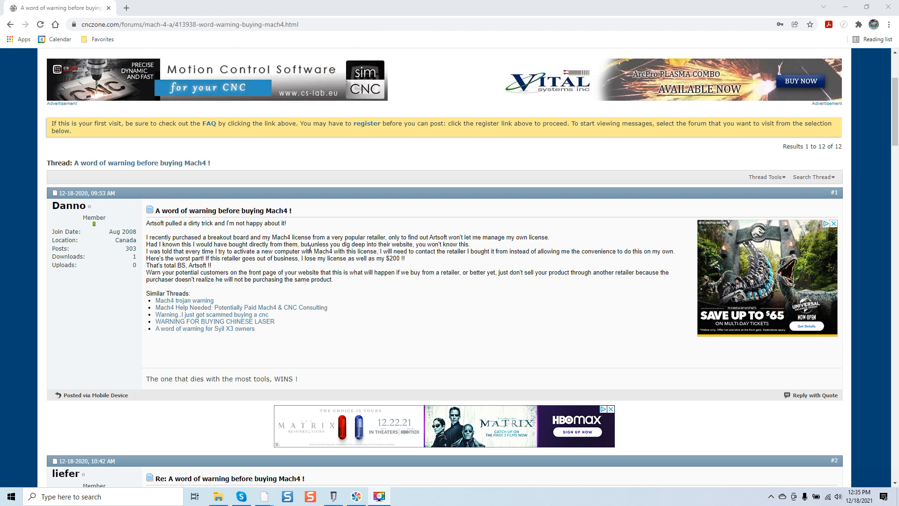
{"action": "mouse_move", "coordinate": [410, 251]}
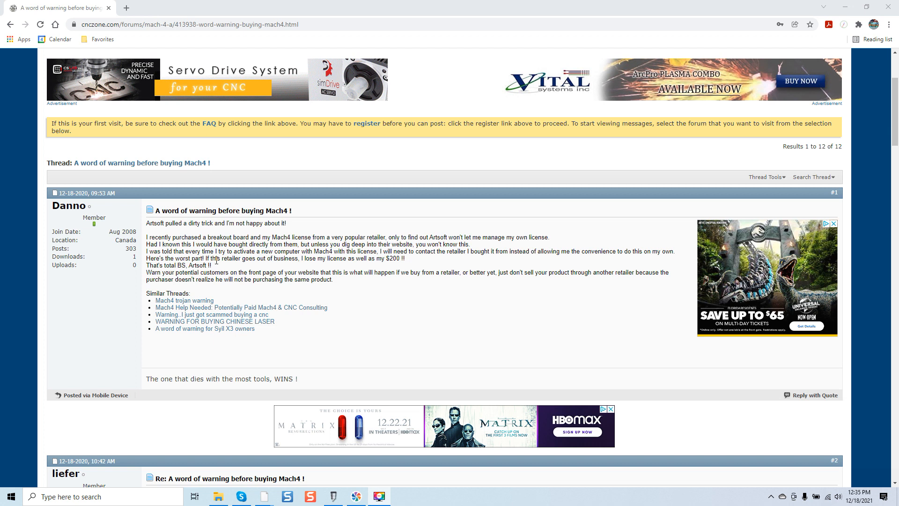
{"action": "mouse_move", "coordinate": [328, 258]}
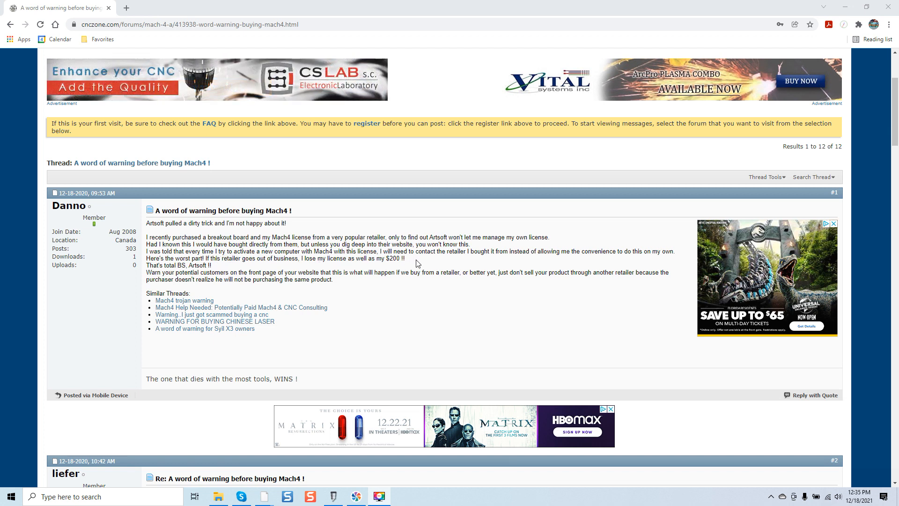
{"action": "mouse_move", "coordinate": [487, 263]}
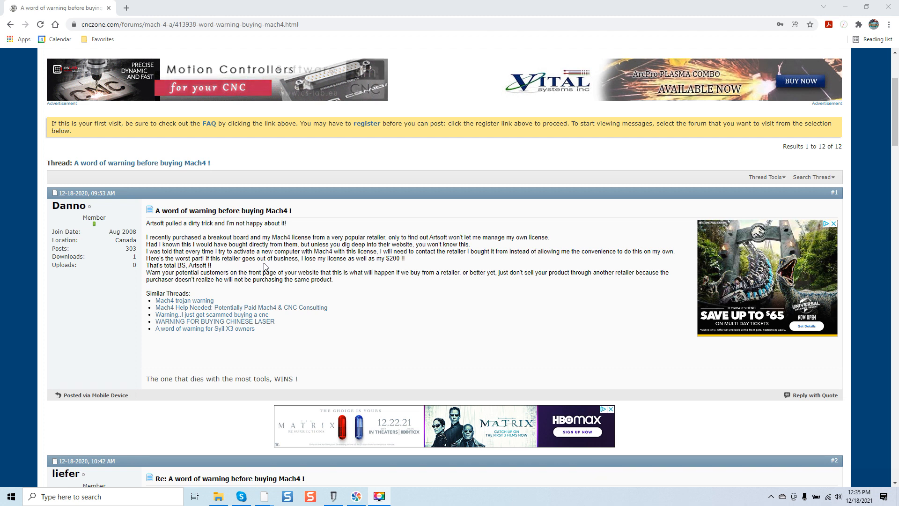
{"action": "mouse_move", "coordinate": [348, 268]}
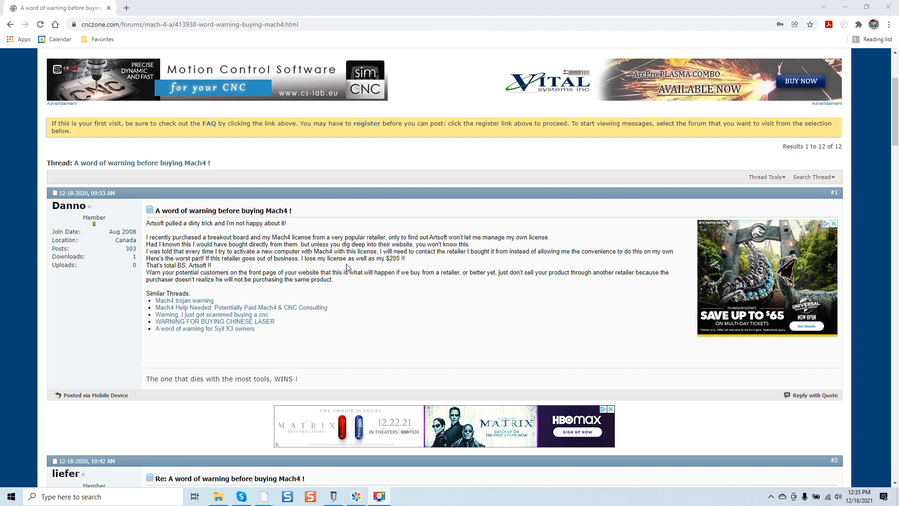
{"action": "mouse_move", "coordinate": [251, 272]}
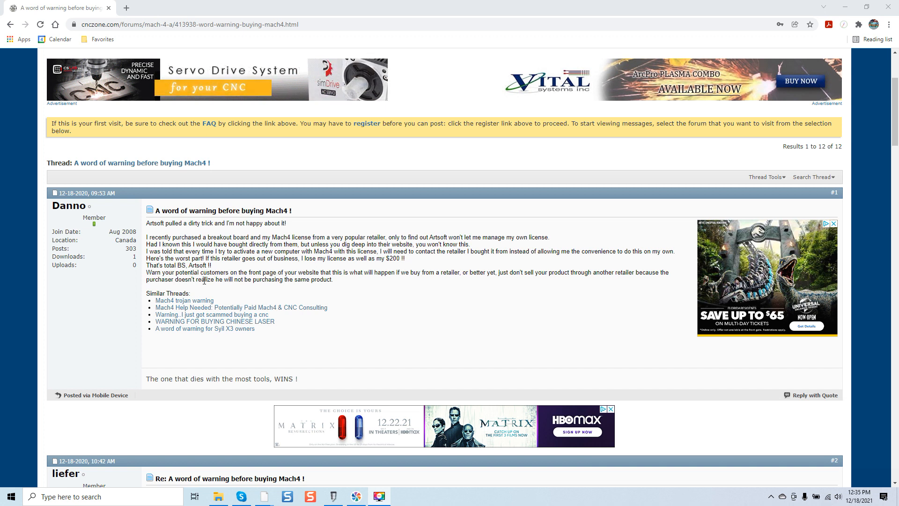
{"action": "mouse_move", "coordinate": [367, 228]}
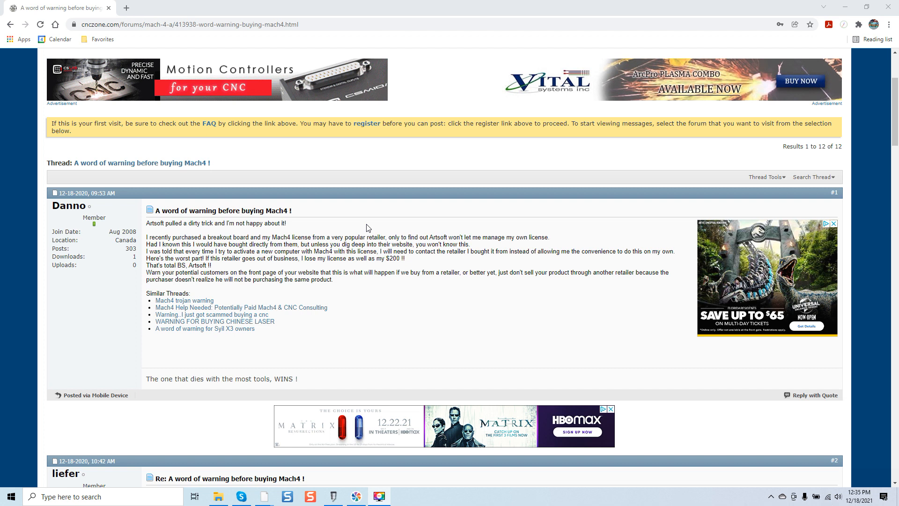
{"action": "mouse_move", "coordinate": [404, 244]}
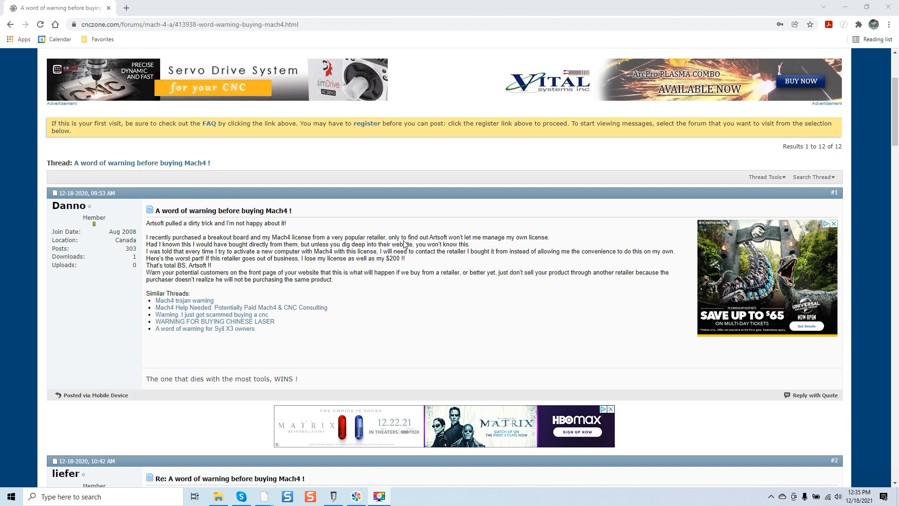
{"action": "mouse_move", "coordinate": [409, 296]}
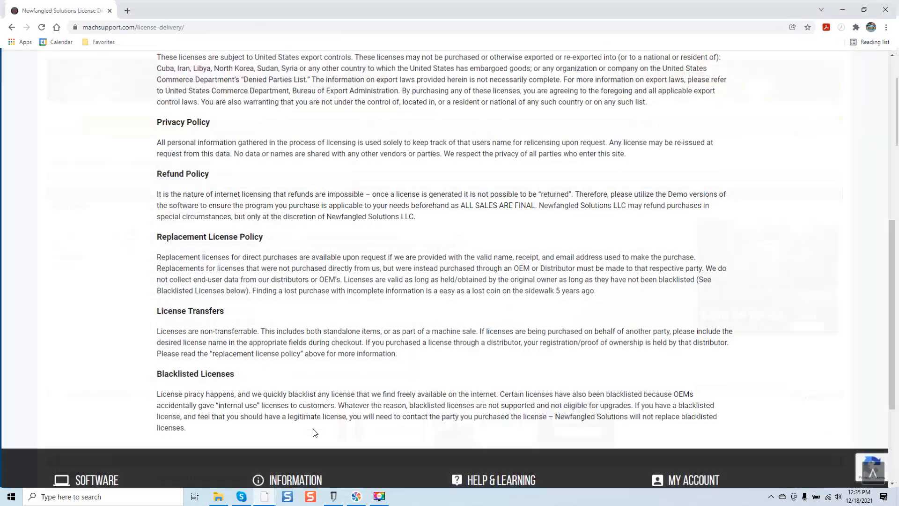
{"action": "scroll", "scroll_direction": "up", "scroll_amount": 3}
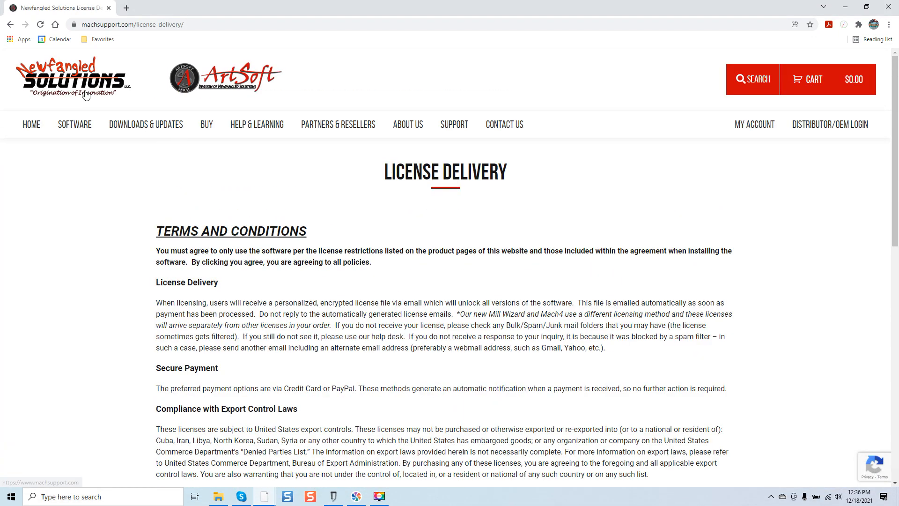
{"action": "mouse_move", "coordinate": [156, 104]}
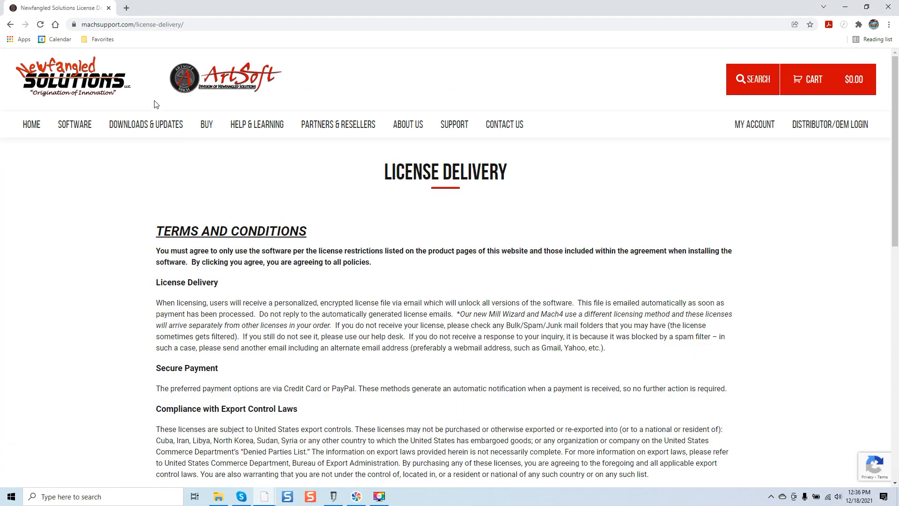
{"action": "mouse_move", "coordinate": [370, 163]}
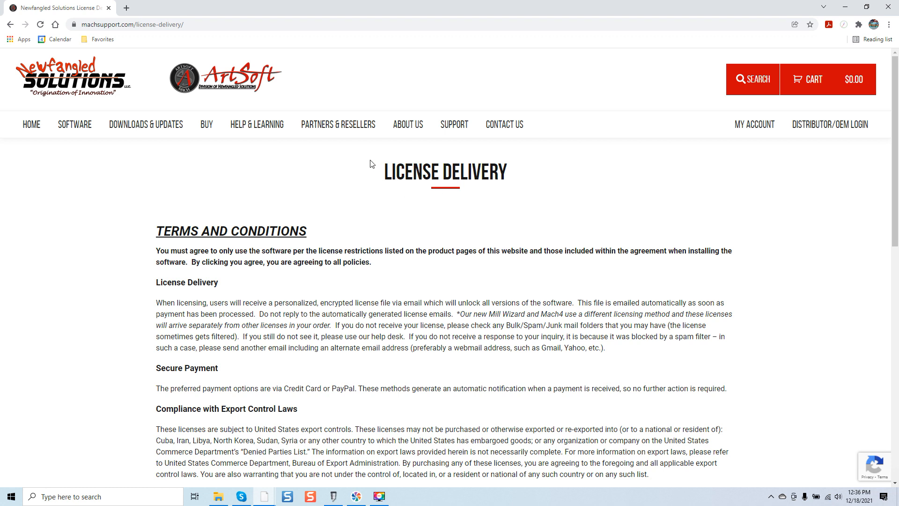
{"action": "mouse_move", "coordinate": [300, 234]}
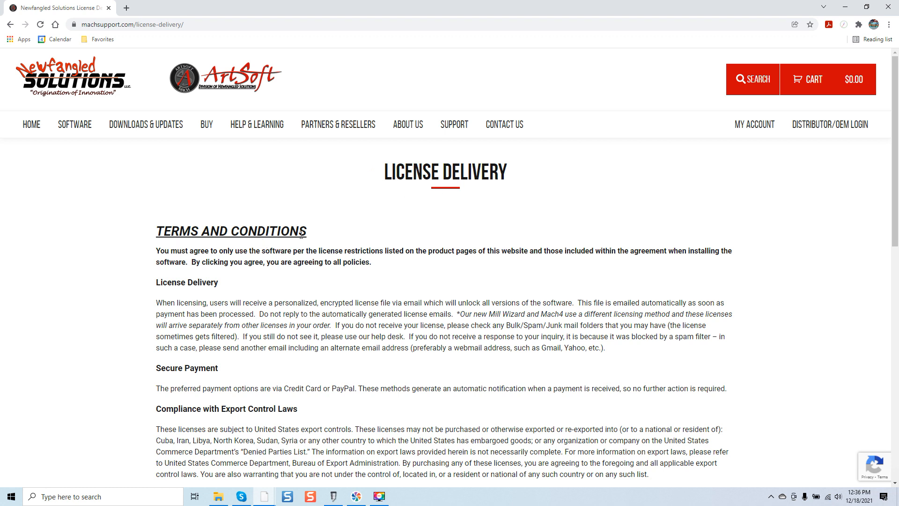
{"action": "scroll", "scroll_direction": "down", "scroll_amount": 3}
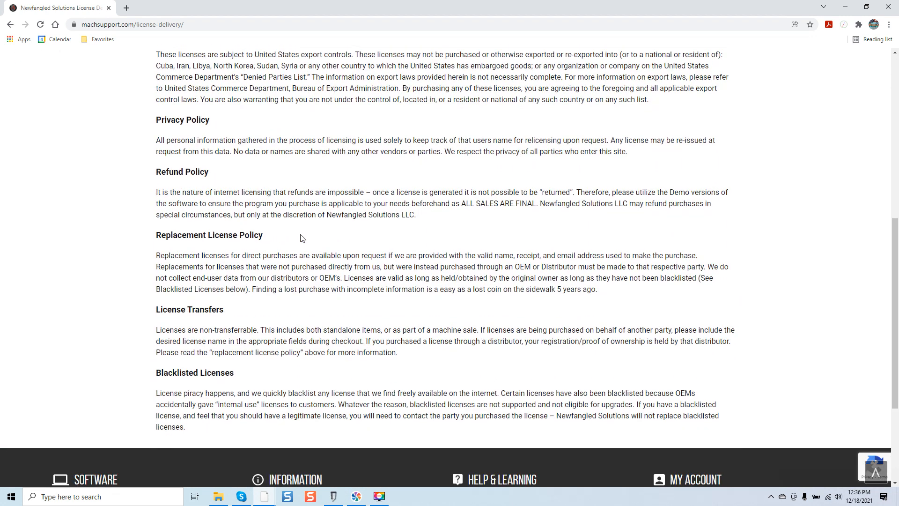
{"action": "scroll", "scroll_direction": "down", "scroll_amount": 3}
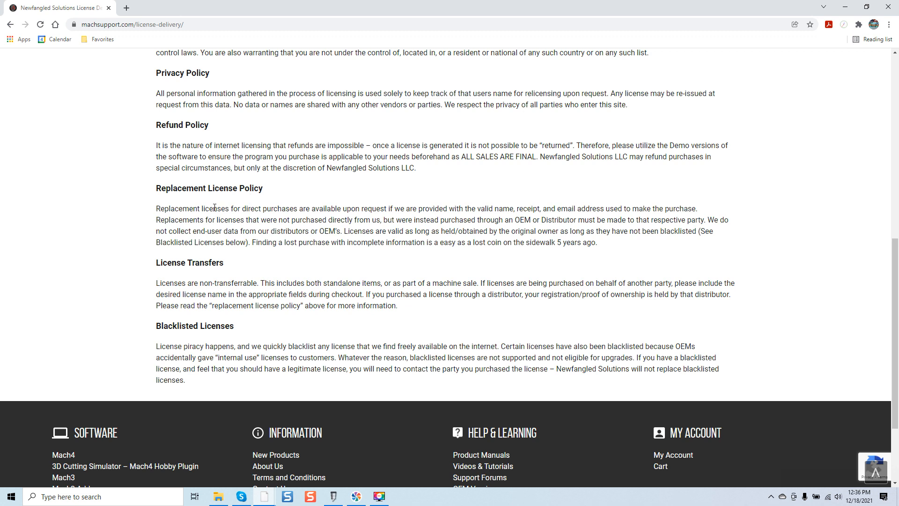
{"action": "mouse_move", "coordinate": [244, 216]}
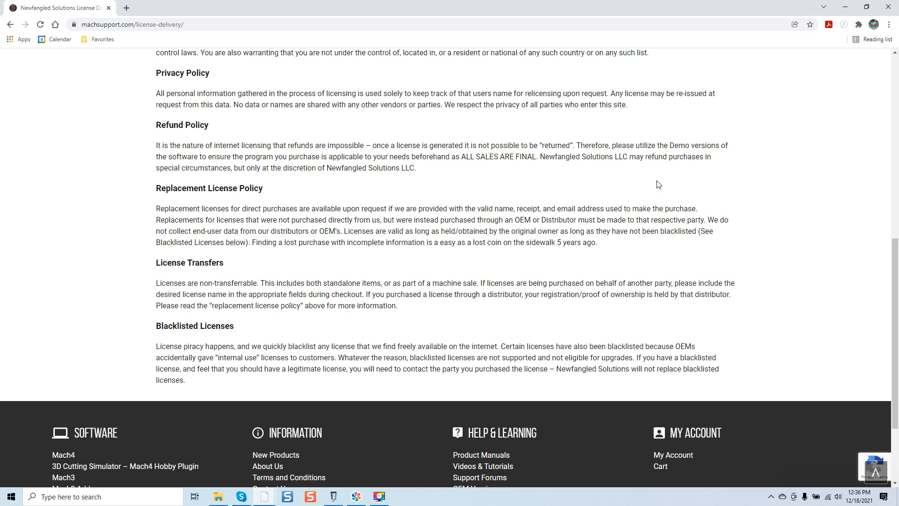
{"action": "scroll", "scroll_direction": "up", "scroll_amount": 3}
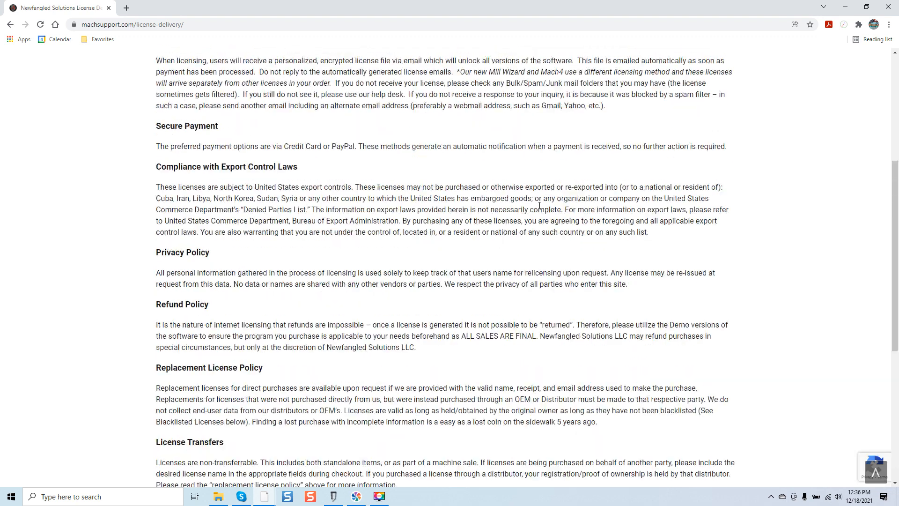
{"action": "scroll", "scroll_direction": "up", "scroll_amount": 3}
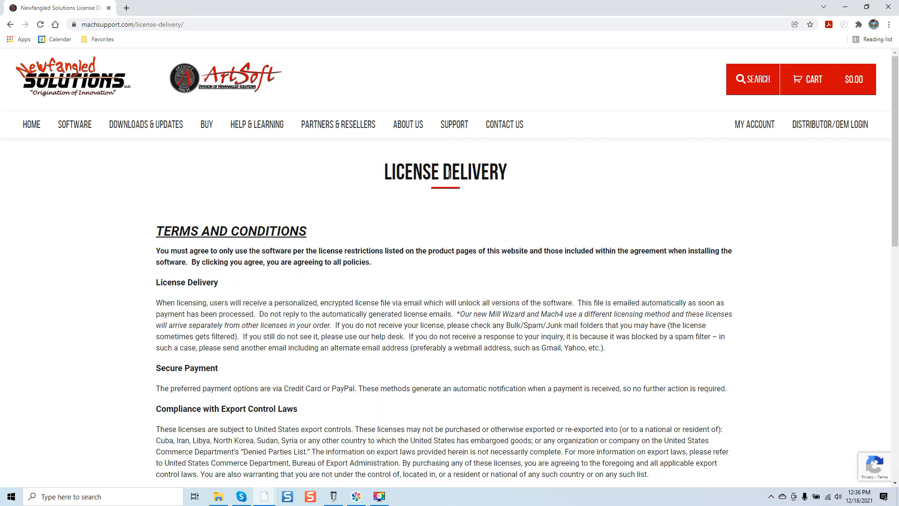
{"action": "scroll", "scroll_direction": "down", "scroll_amount": 3}
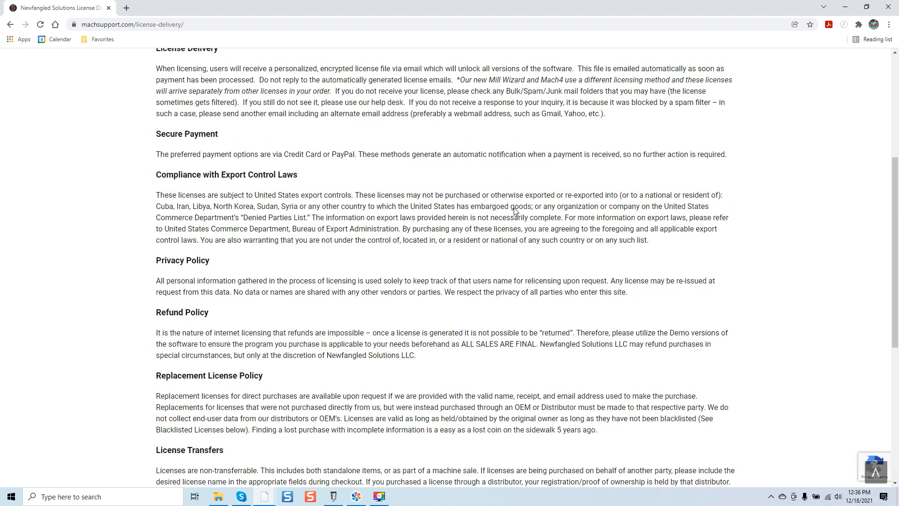
{"action": "scroll", "scroll_direction": "down", "scroll_amount": 3}
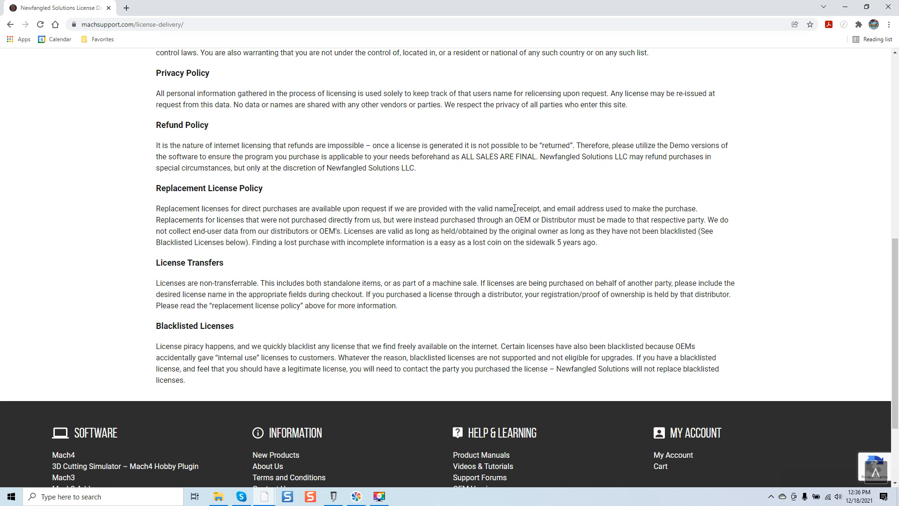
{"action": "mouse_move", "coordinate": [210, 223]}
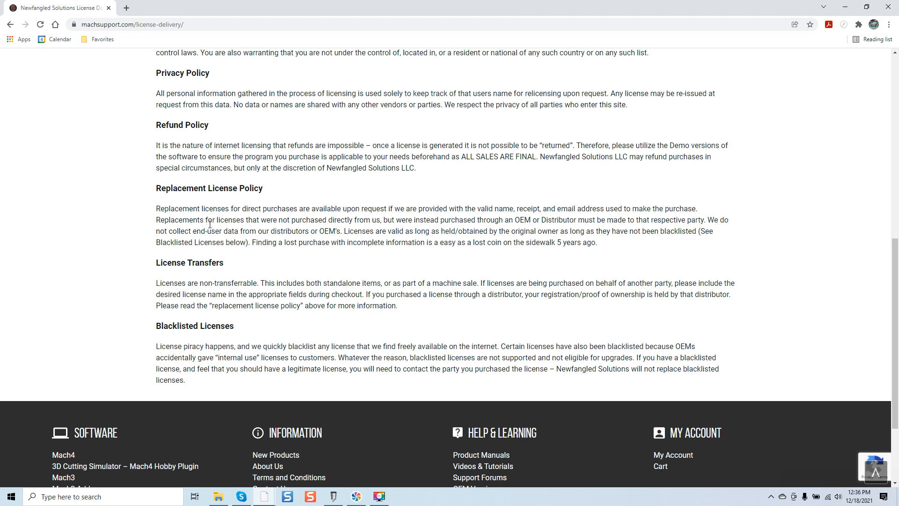
{"action": "mouse_move", "coordinate": [287, 230]}
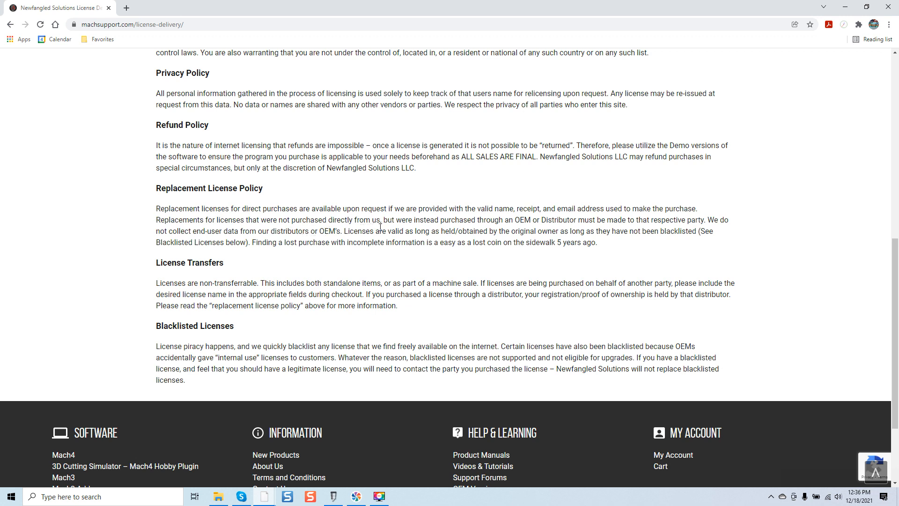
{"action": "mouse_move", "coordinate": [492, 230]}
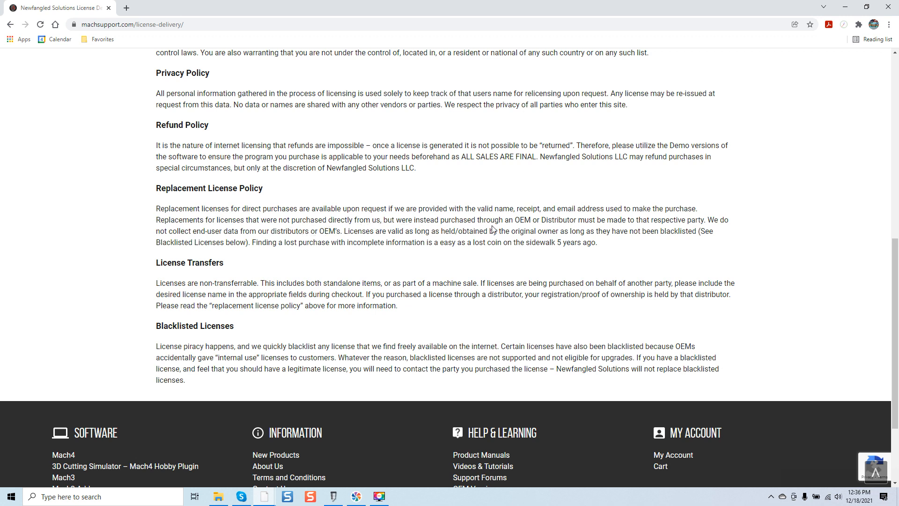
{"action": "mouse_move", "coordinate": [593, 223]}
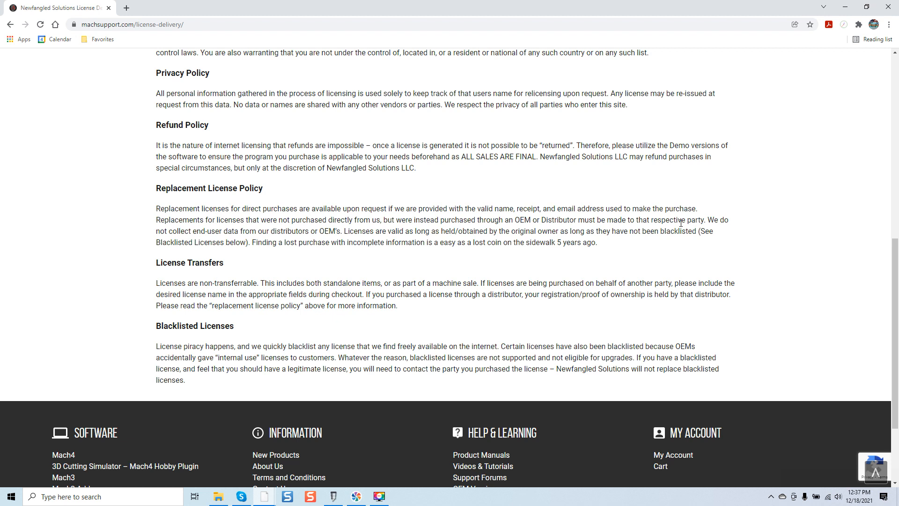
{"action": "mouse_move", "coordinate": [649, 241]}
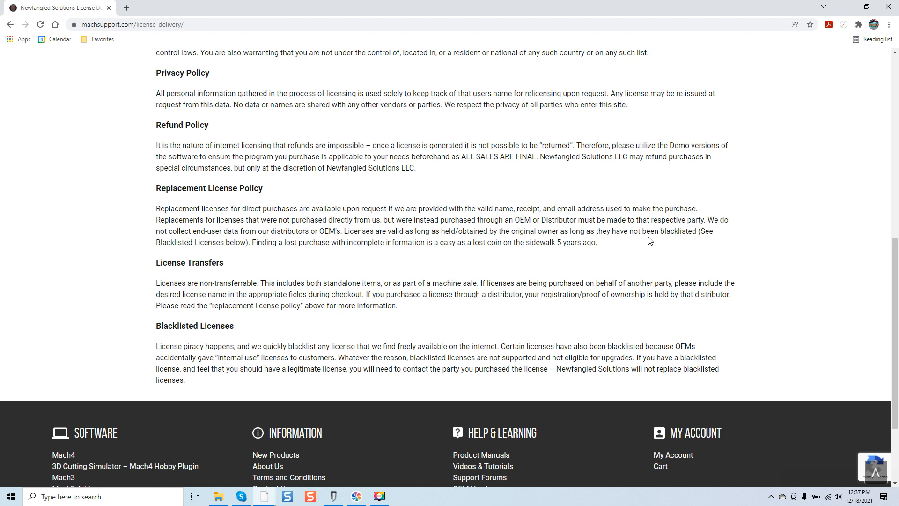
{"action": "mouse_move", "coordinate": [630, 240]}
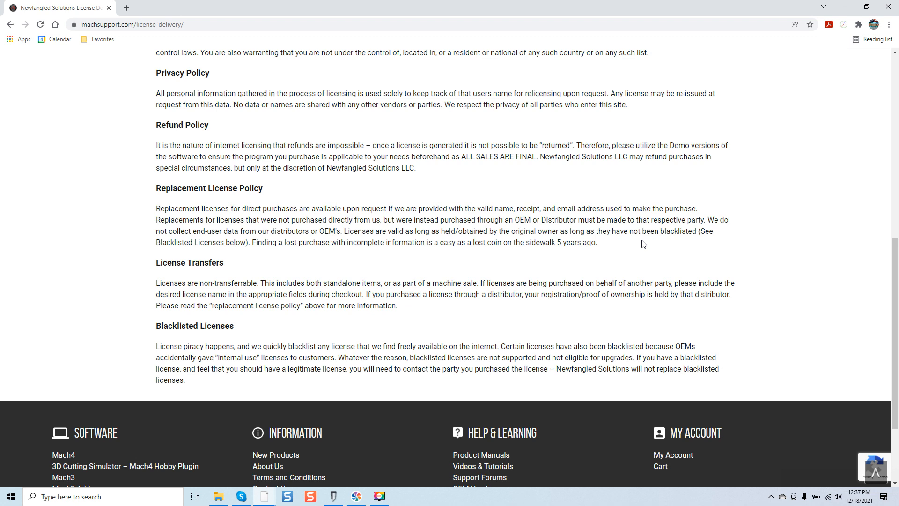
{"action": "mouse_move", "coordinate": [656, 242]}
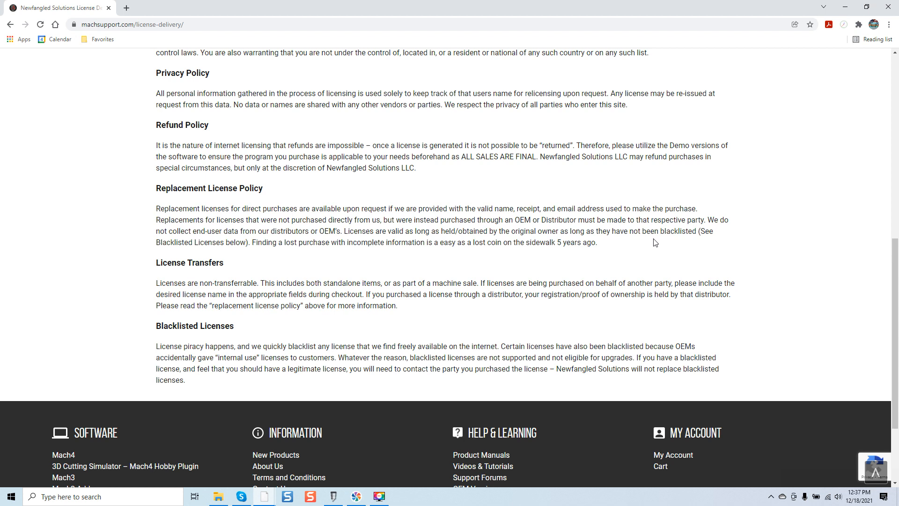
{"action": "mouse_move", "coordinate": [720, 228]}
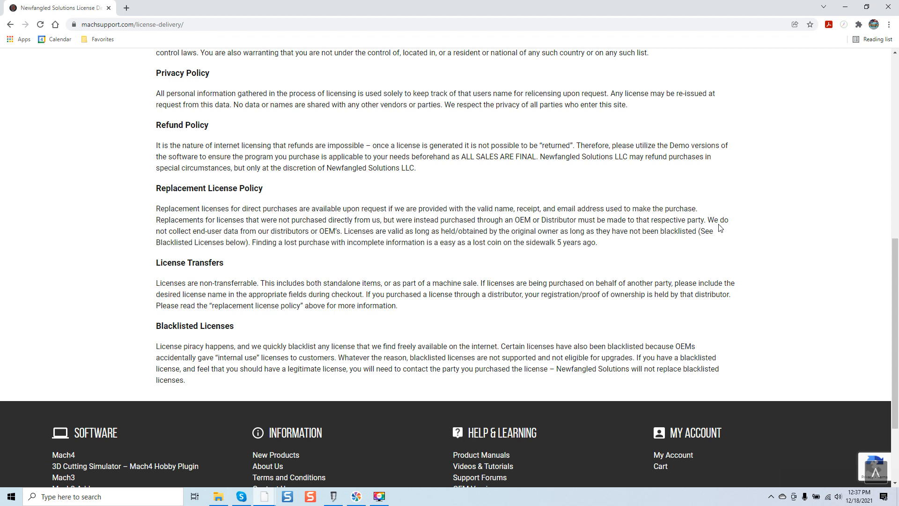
{"action": "mouse_move", "coordinate": [226, 273]}
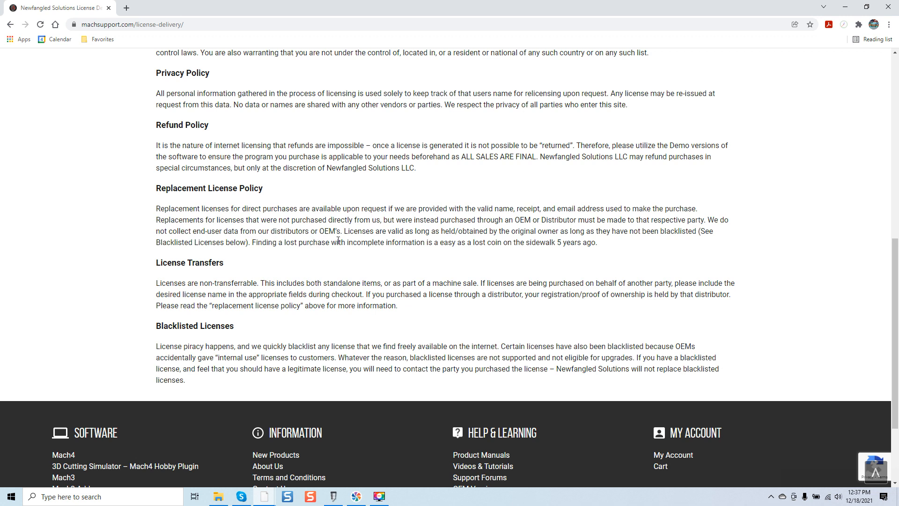
{"action": "mouse_move", "coordinate": [394, 239]}
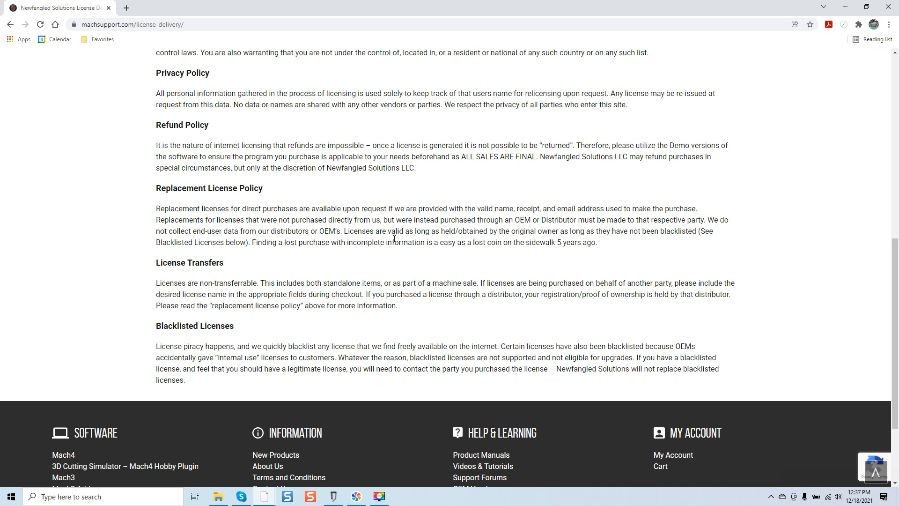
{"action": "mouse_move", "coordinate": [472, 241]}
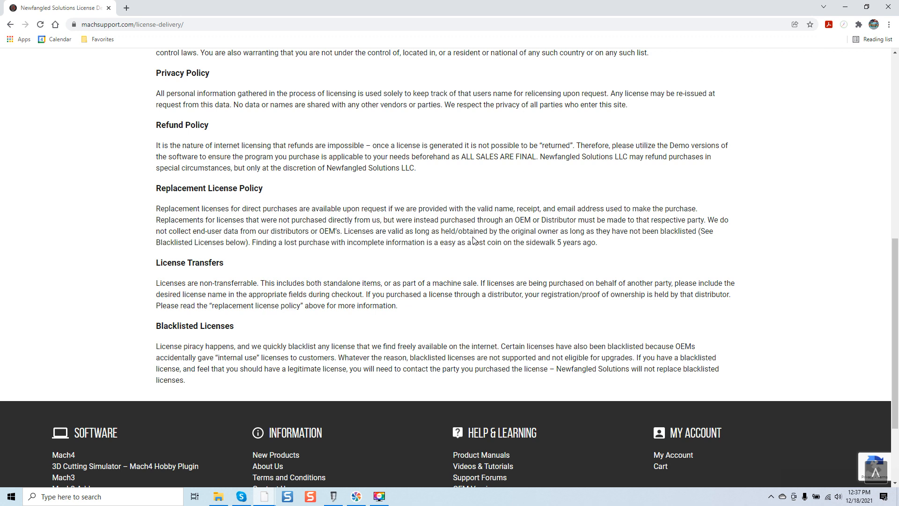
{"action": "mouse_move", "coordinate": [564, 242]}
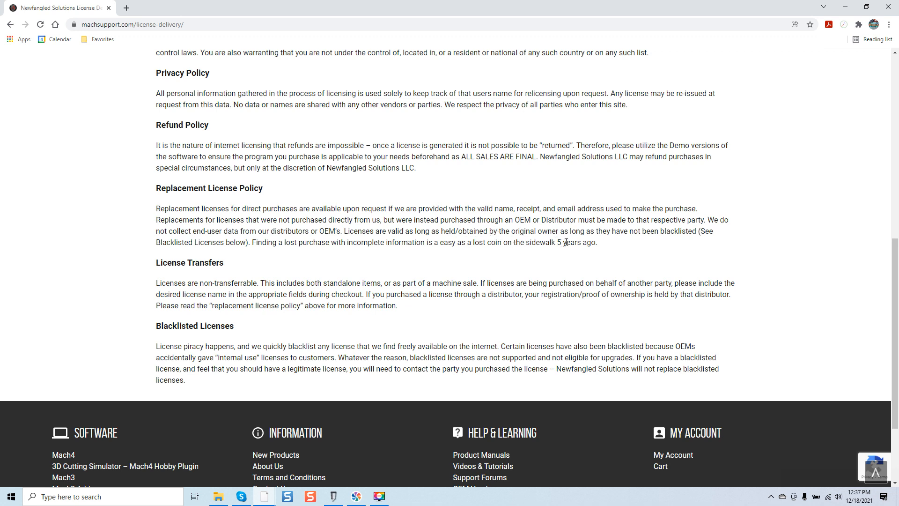
{"action": "mouse_move", "coordinate": [549, 256]}
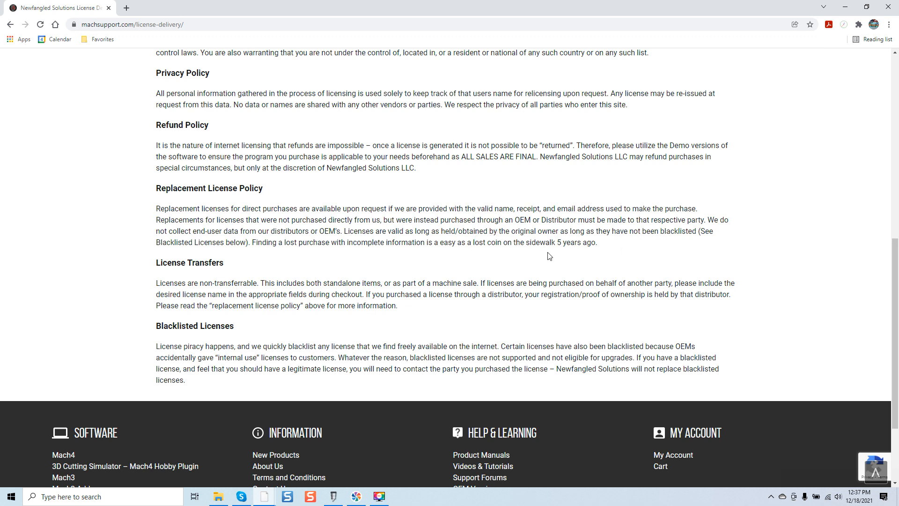
{"action": "mouse_move", "coordinate": [292, 257]}
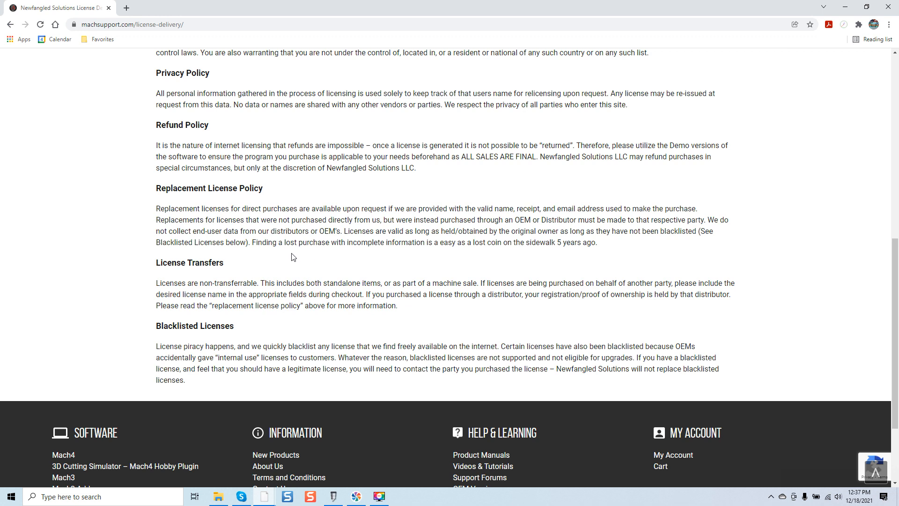
{"action": "mouse_move", "coordinate": [363, 254]}
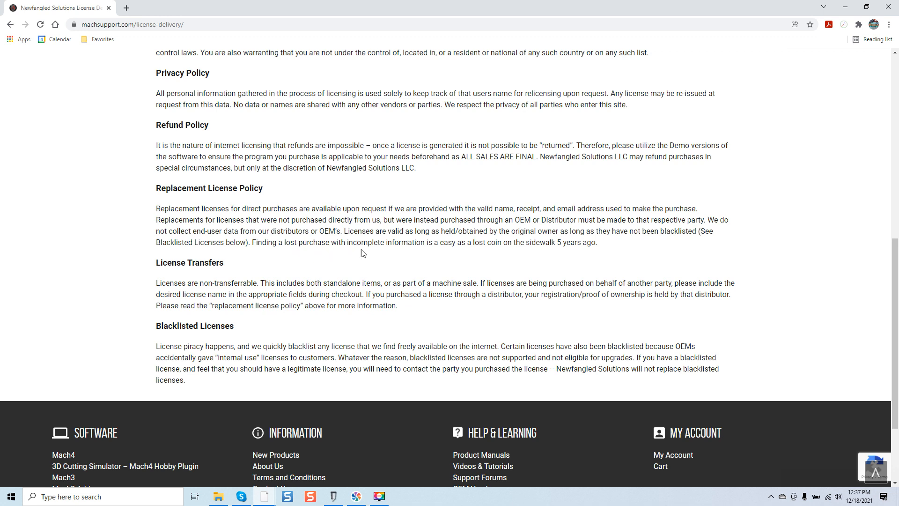
{"action": "mouse_move", "coordinate": [451, 252]}
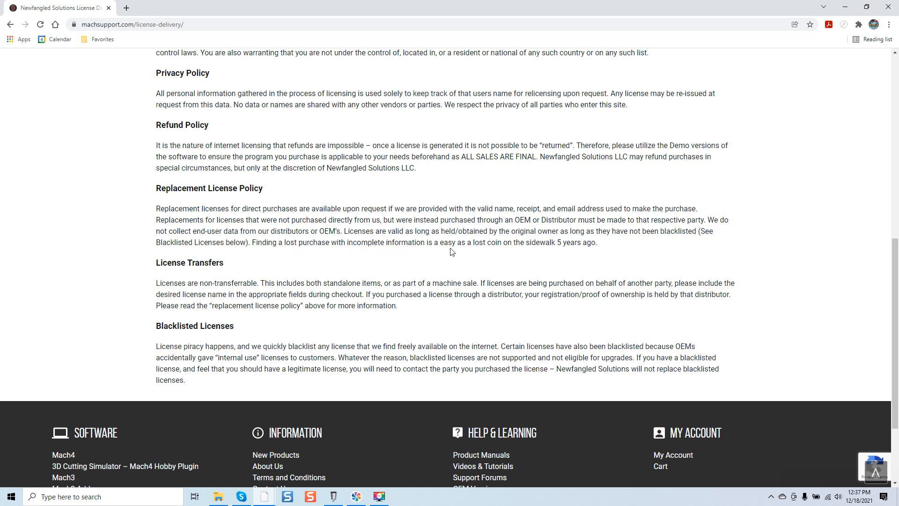
{"action": "mouse_move", "coordinate": [440, 246]}
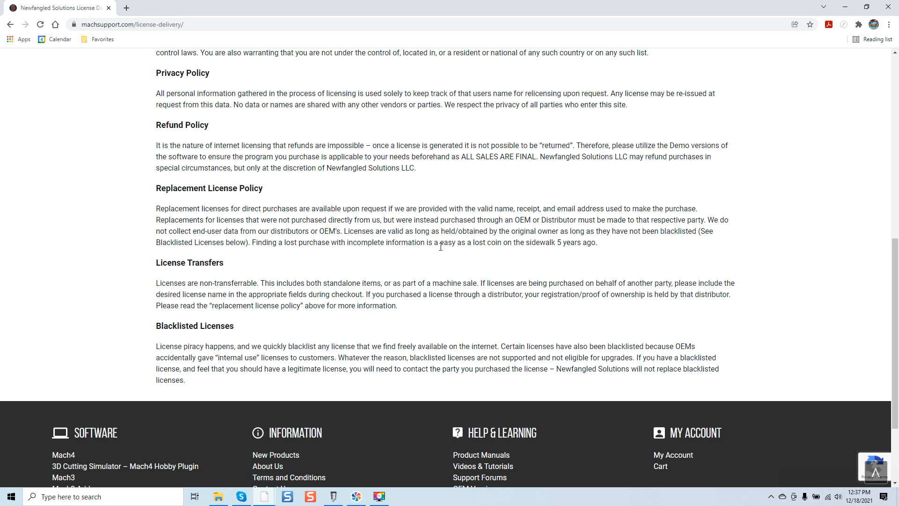
{"action": "mouse_move", "coordinate": [512, 251]}
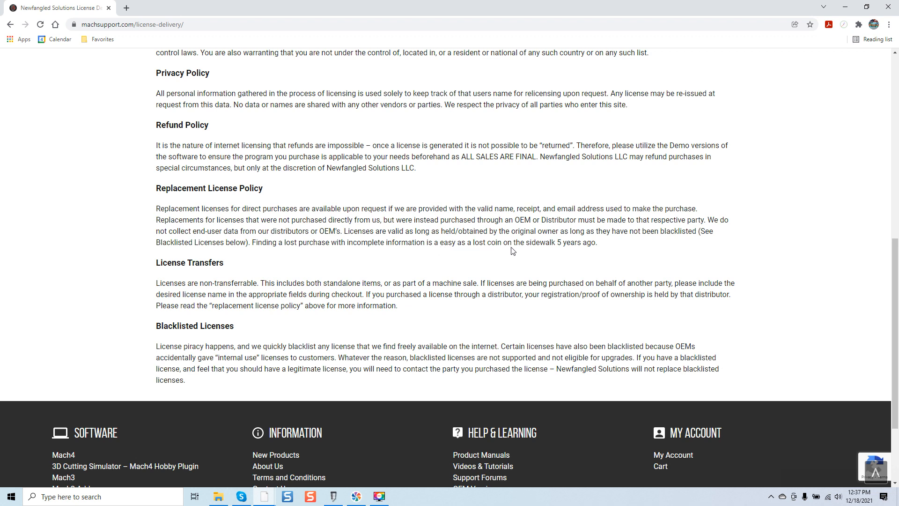
{"action": "mouse_move", "coordinate": [594, 262]}
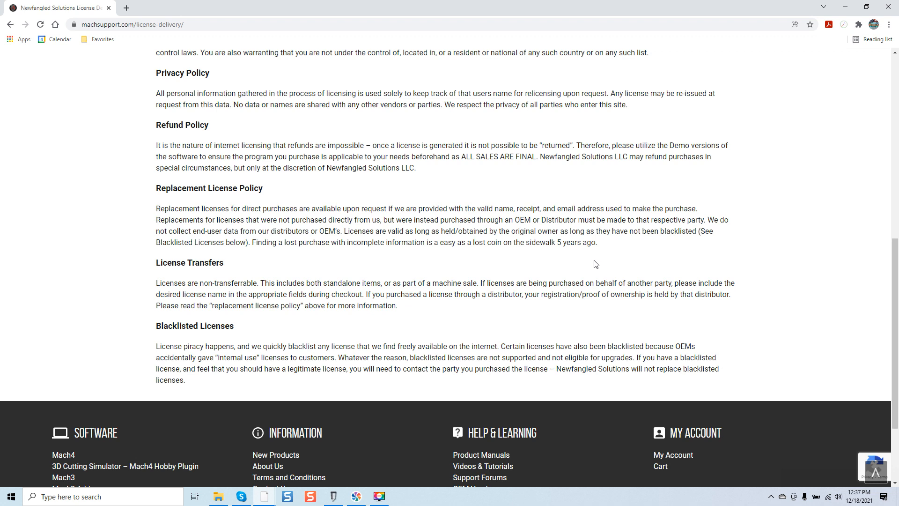
{"action": "mouse_move", "coordinate": [609, 246]}
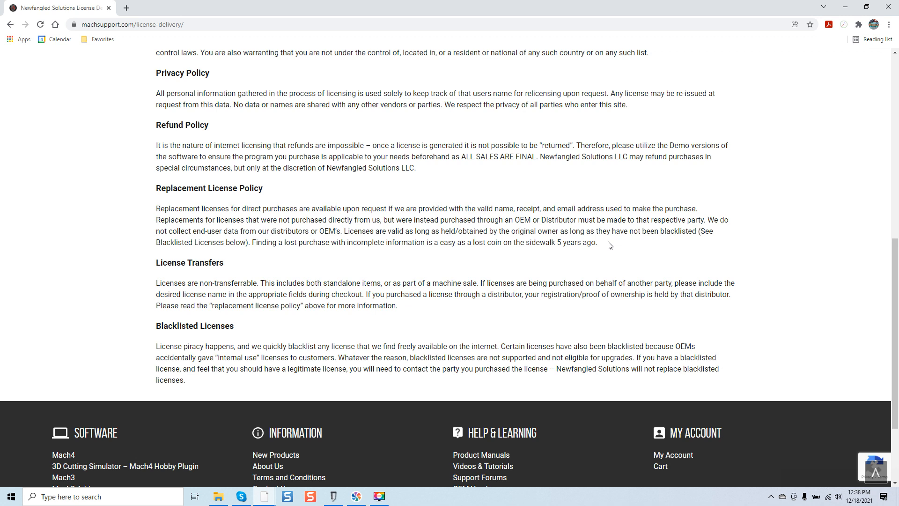
{"action": "mouse_move", "coordinate": [623, 254]}
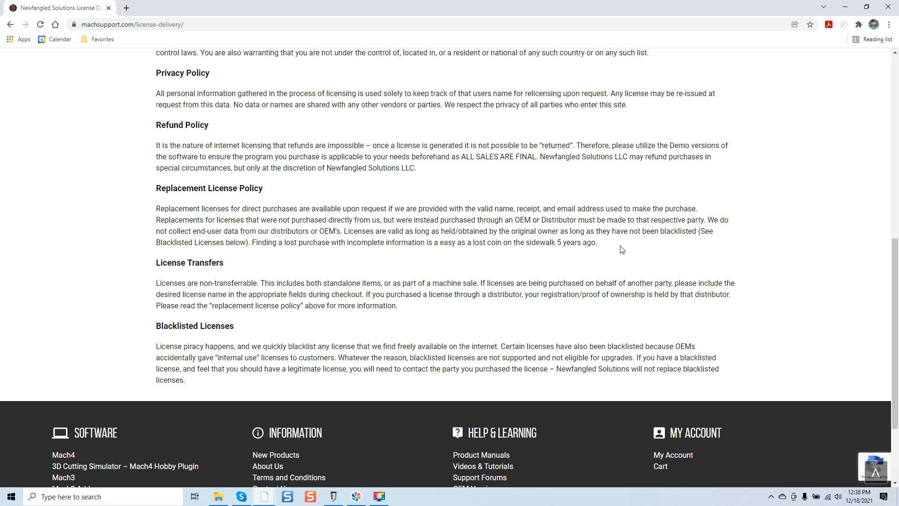
{"action": "mouse_move", "coordinate": [630, 253]}
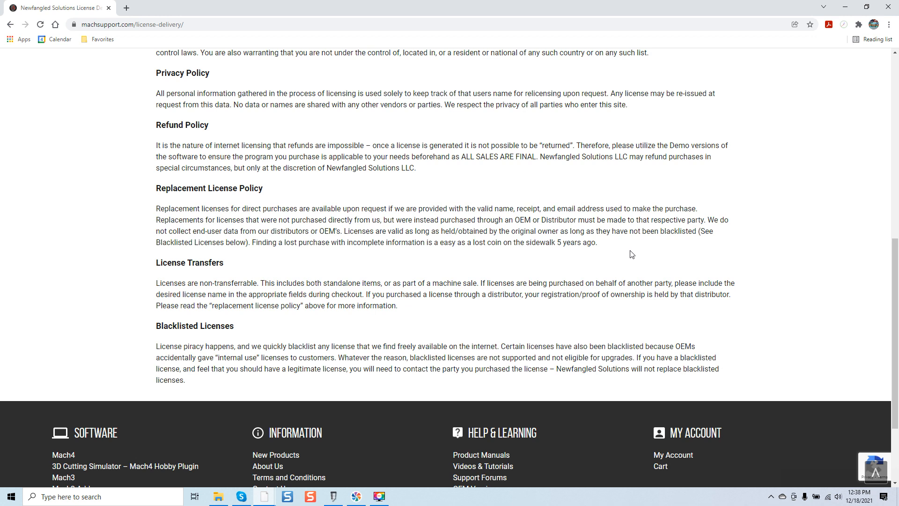
{"action": "mouse_move", "coordinate": [664, 240]}
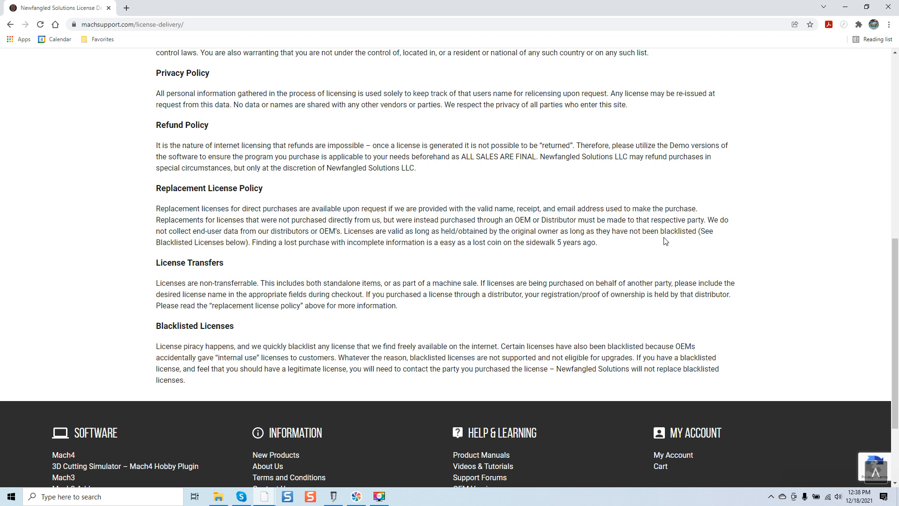
{"action": "scroll", "scroll_direction": "up", "scroll_amount": 3}
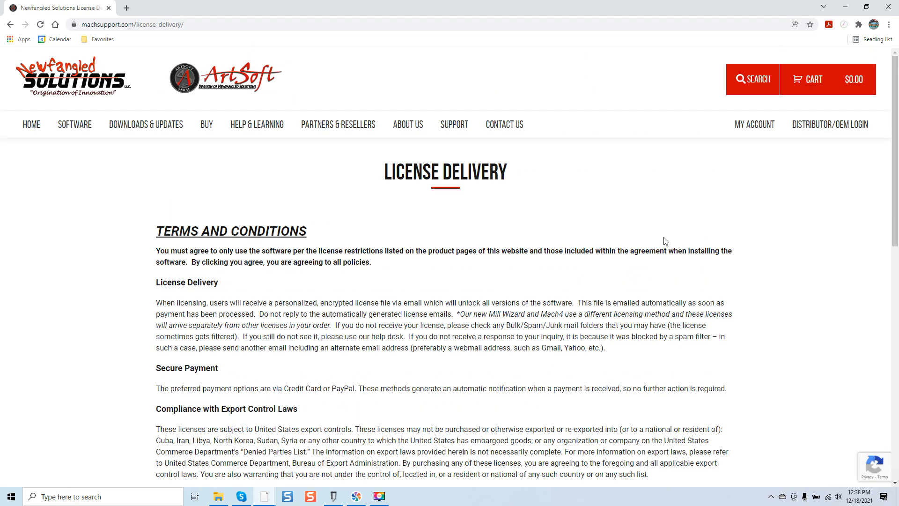
{"action": "scroll", "scroll_direction": "down", "scroll_amount": 3}
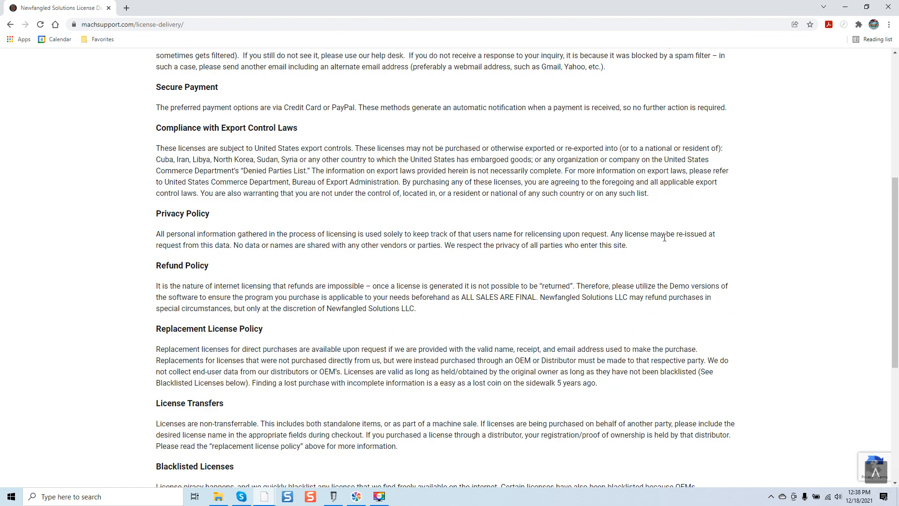
{"action": "scroll", "scroll_direction": "down", "scroll_amount": 3}
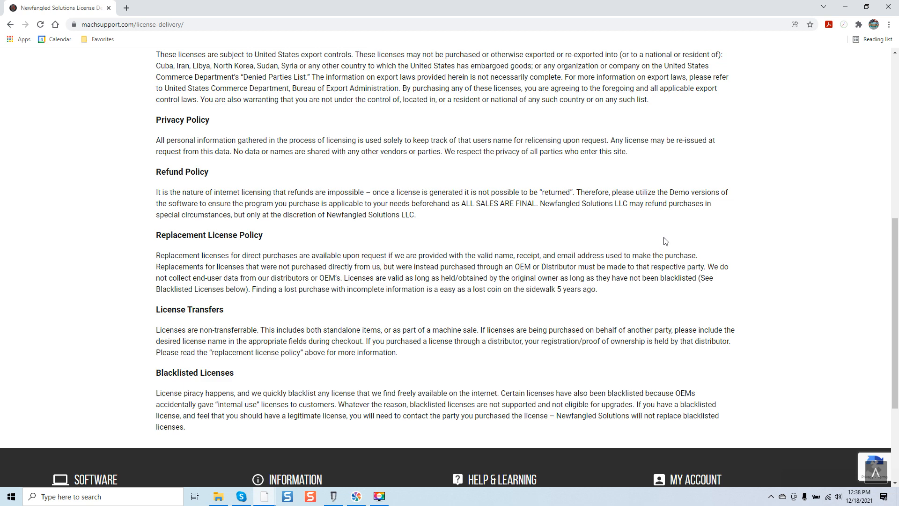